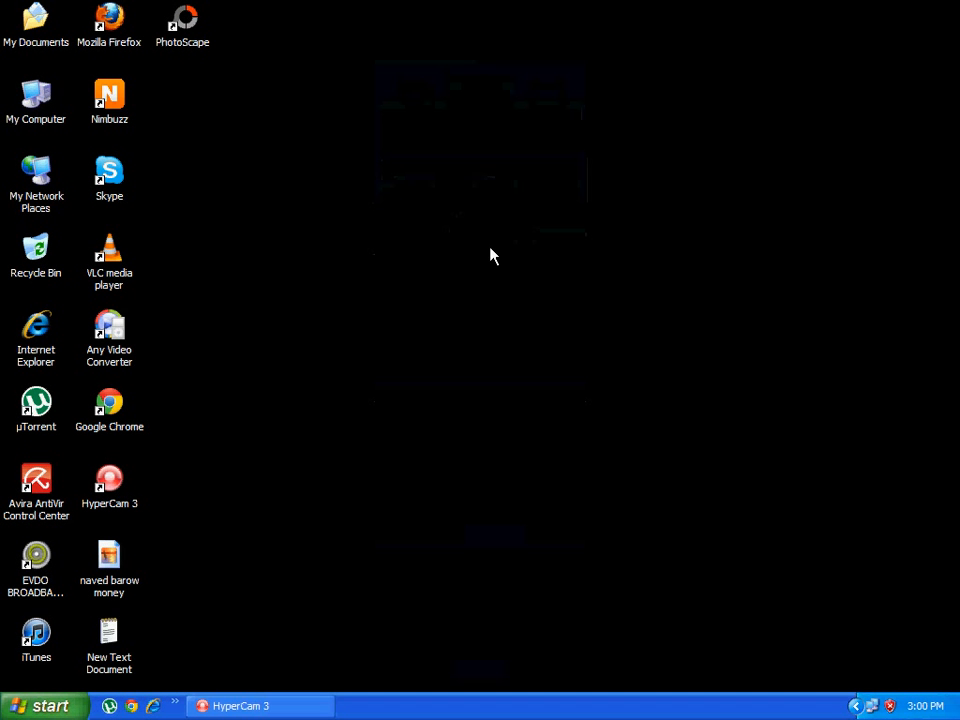
pyautogui.moveTo(430, 440)
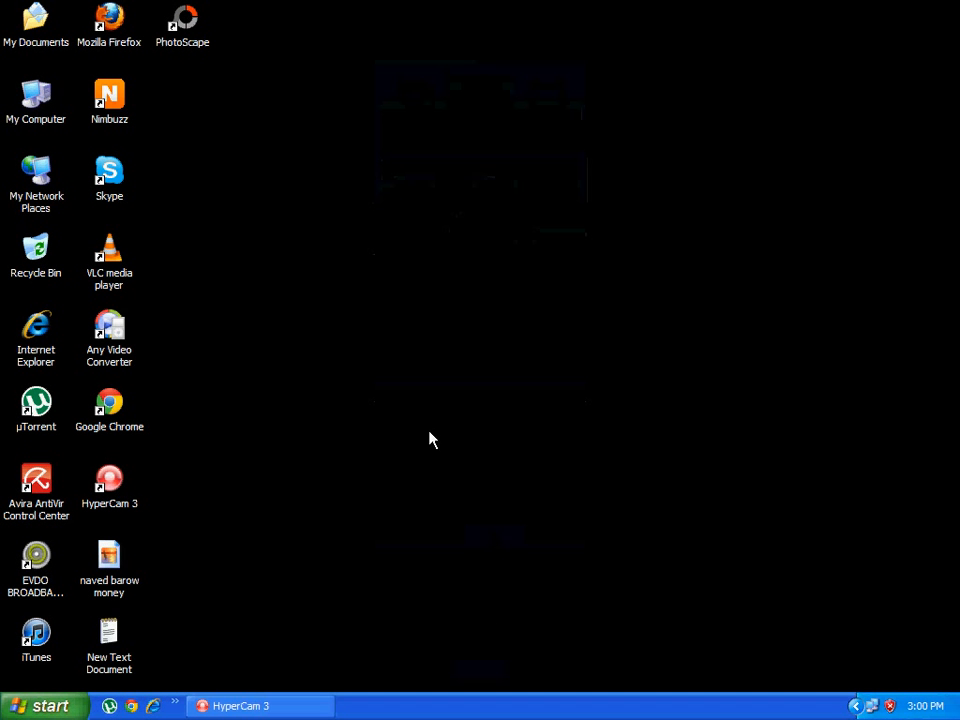
# Step: Refresh the desktop, load apptrackr.org in Chrome and focus its Search Applications box
pyautogui.rightClick(430, 440)
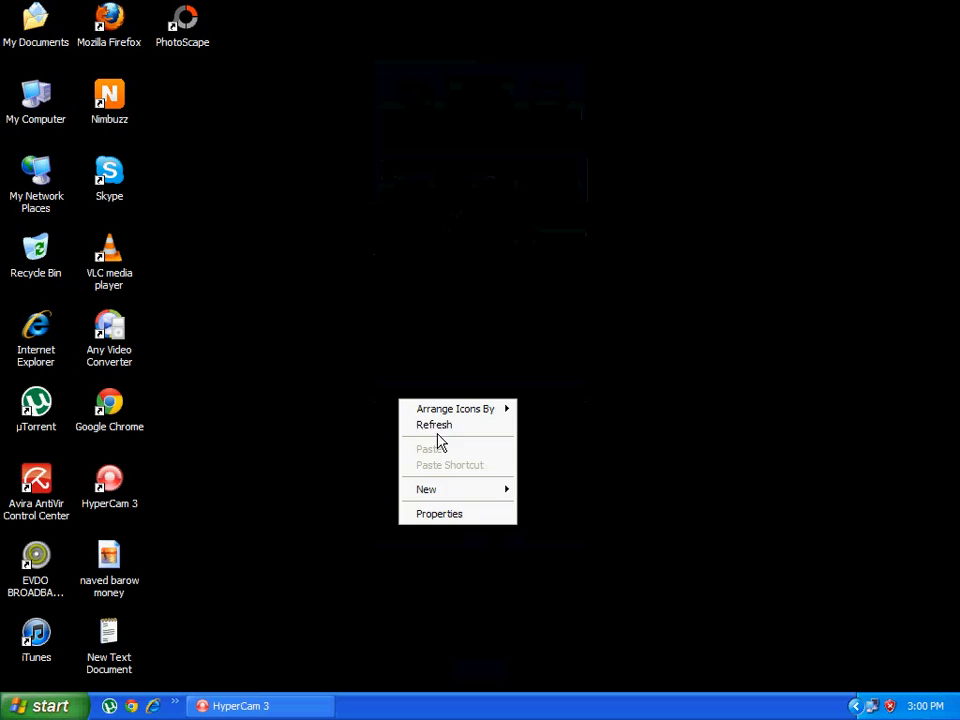
pyautogui.moveTo(433, 340)
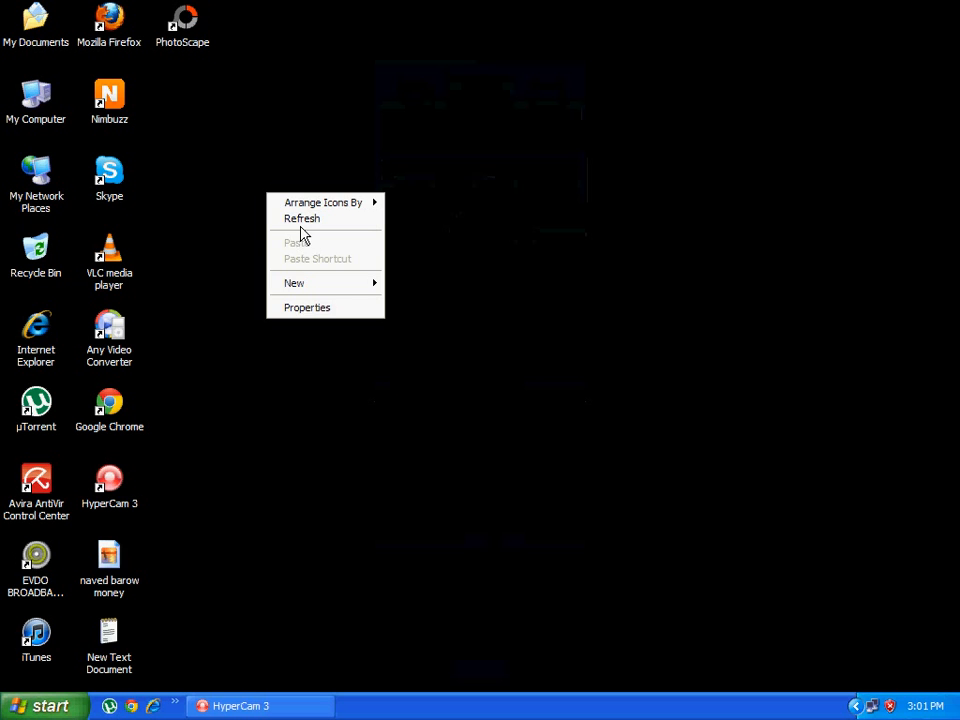
pyautogui.click(167, 444)
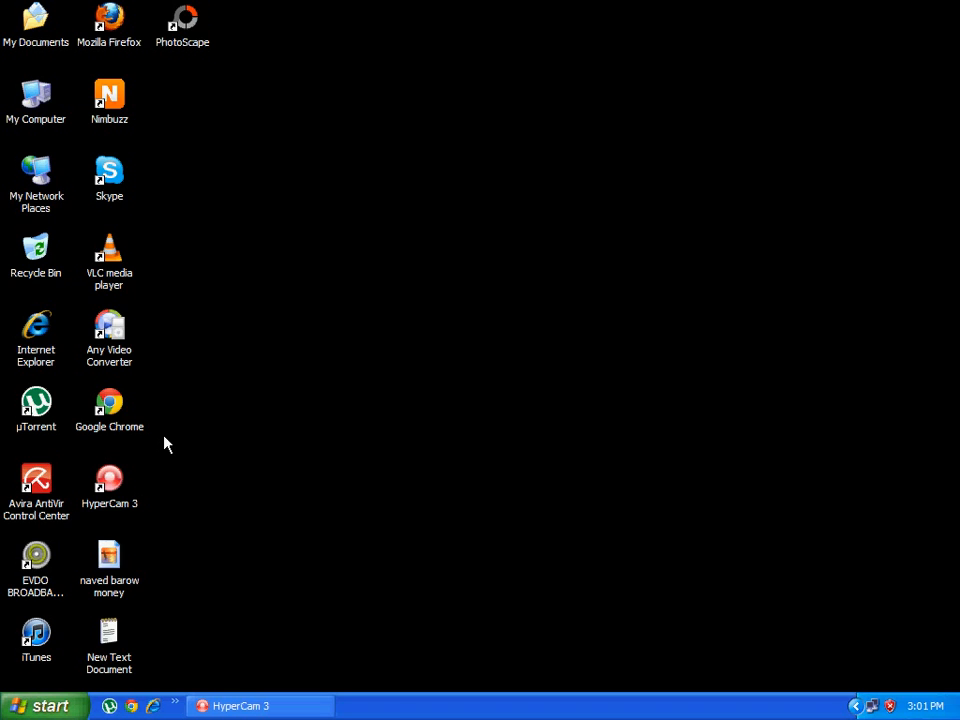
pyautogui.doubleClick(109, 402)
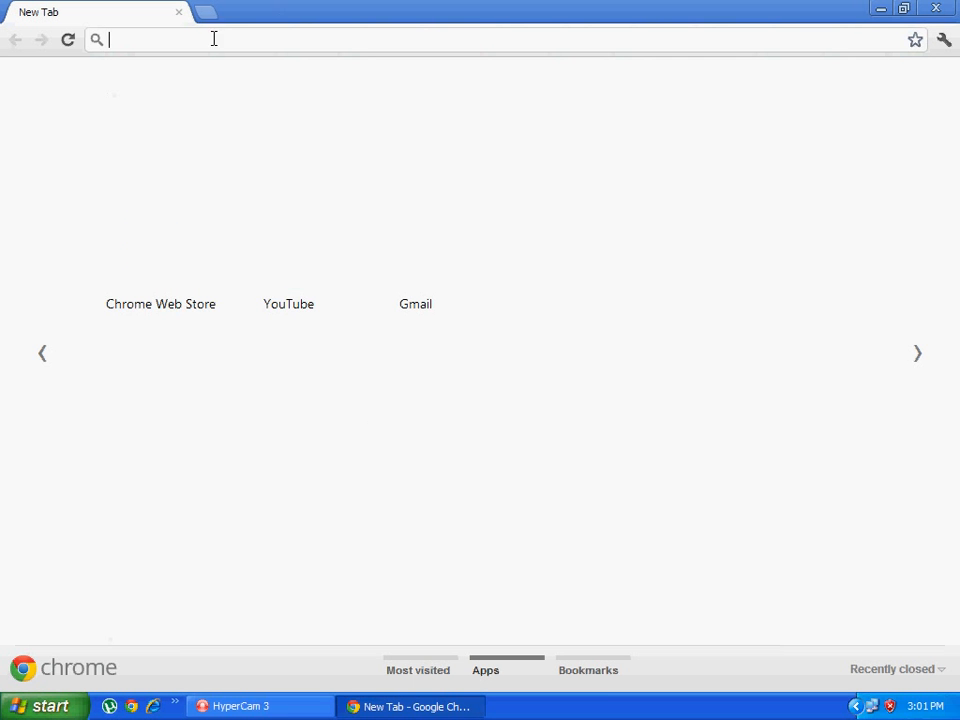
pyautogui.write('apptrackr.org')
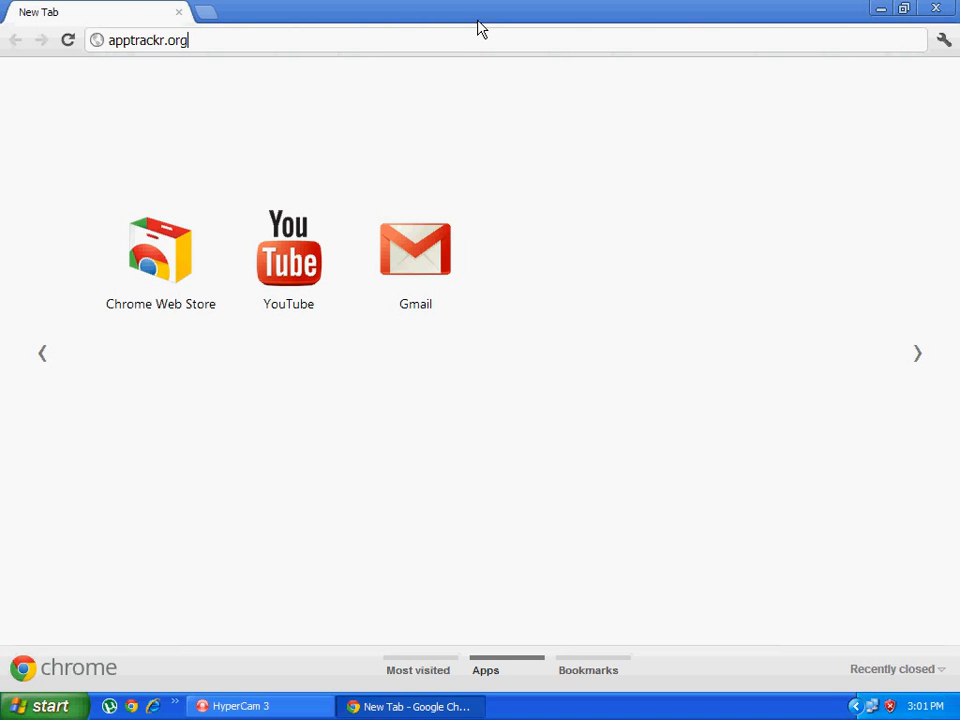
pyautogui.press('Return')
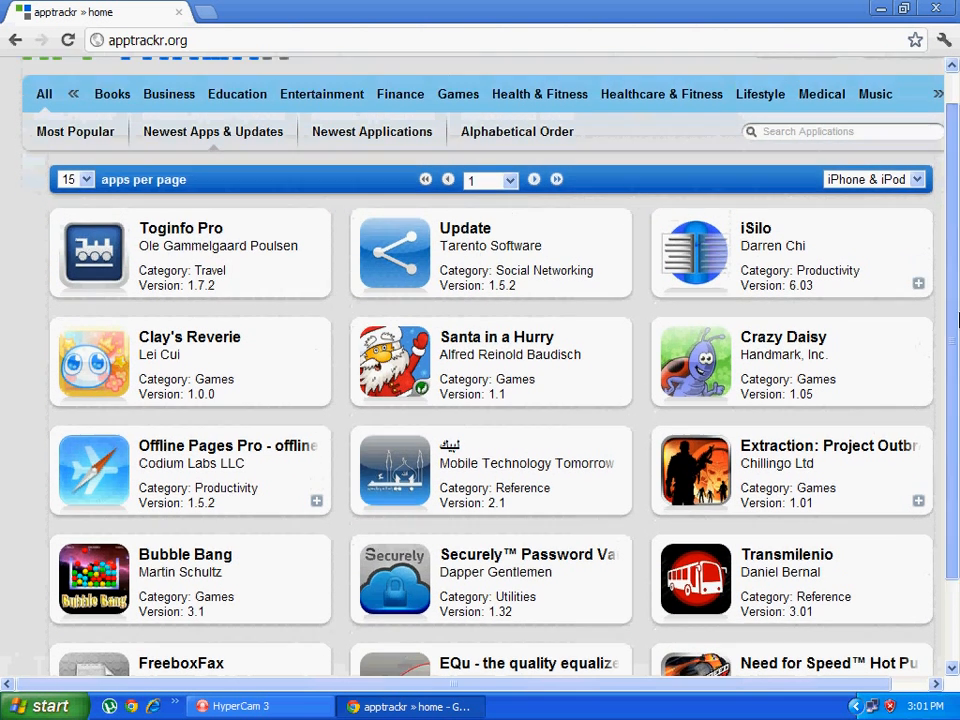
pyautogui.scroll(3)
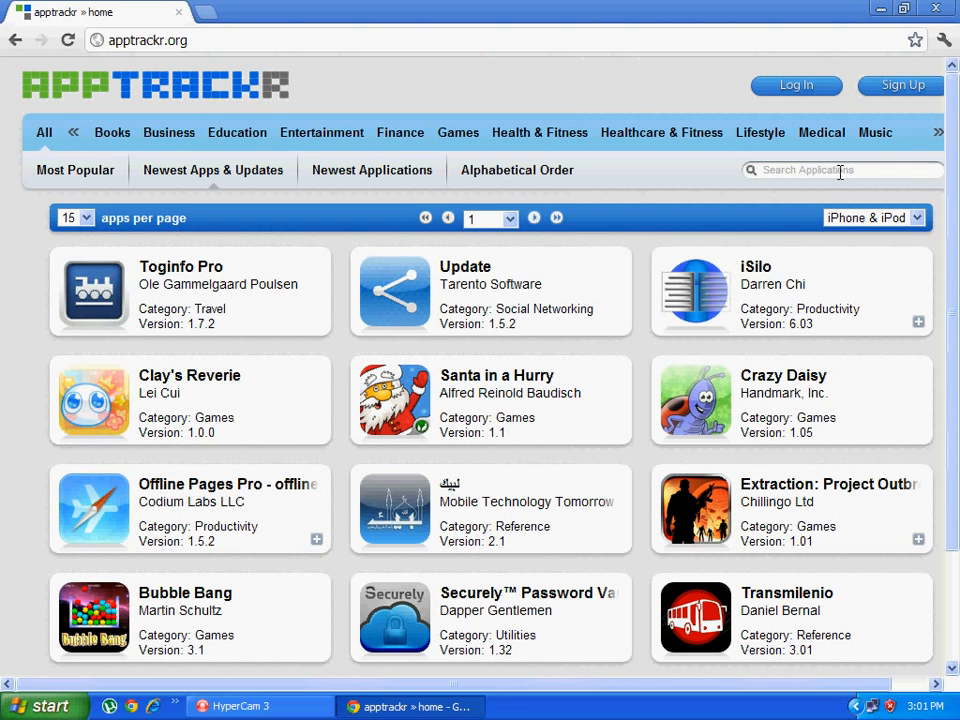
pyautogui.click(840, 170)
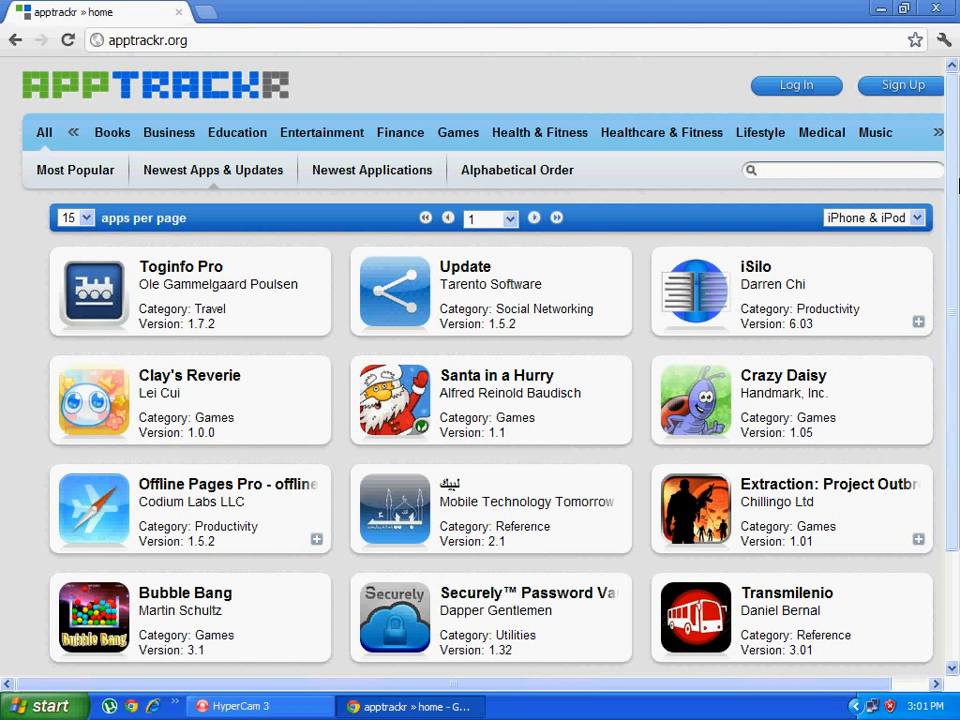
# Step: Search apptrackr for 'parkin' to find Parking Mania
pyautogui.write('parkin')
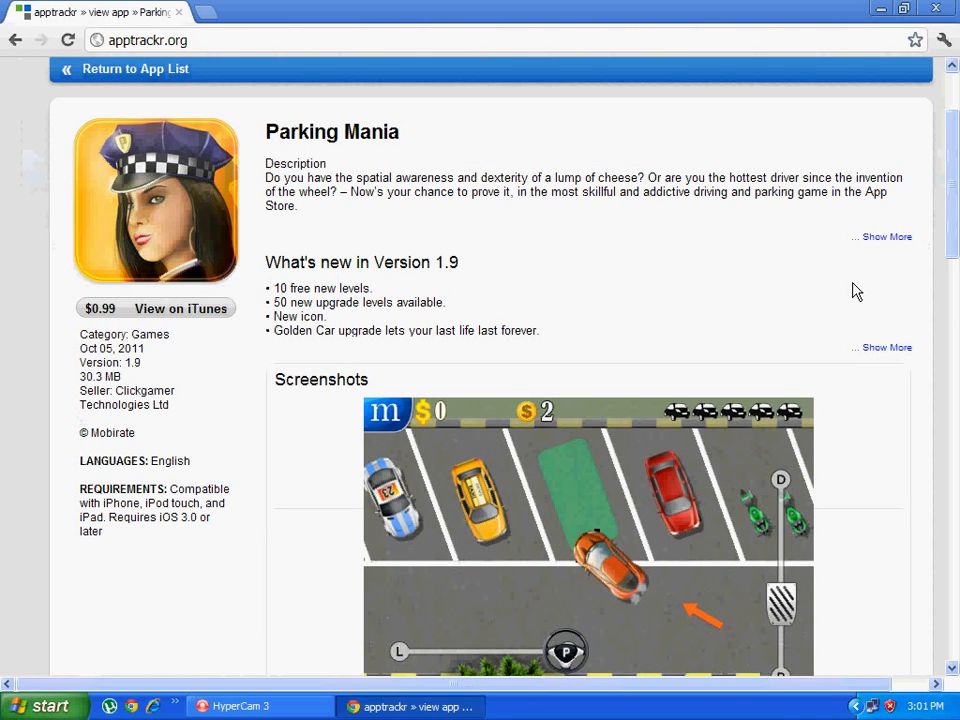
pyautogui.moveTo(105, 335)
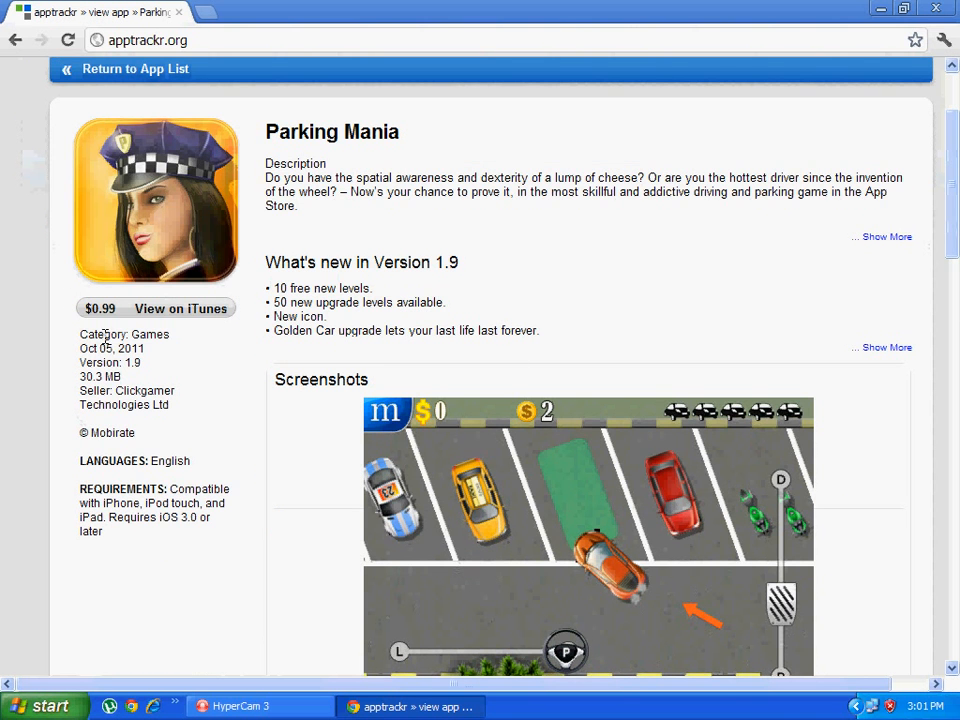
pyautogui.moveTo(113, 320)
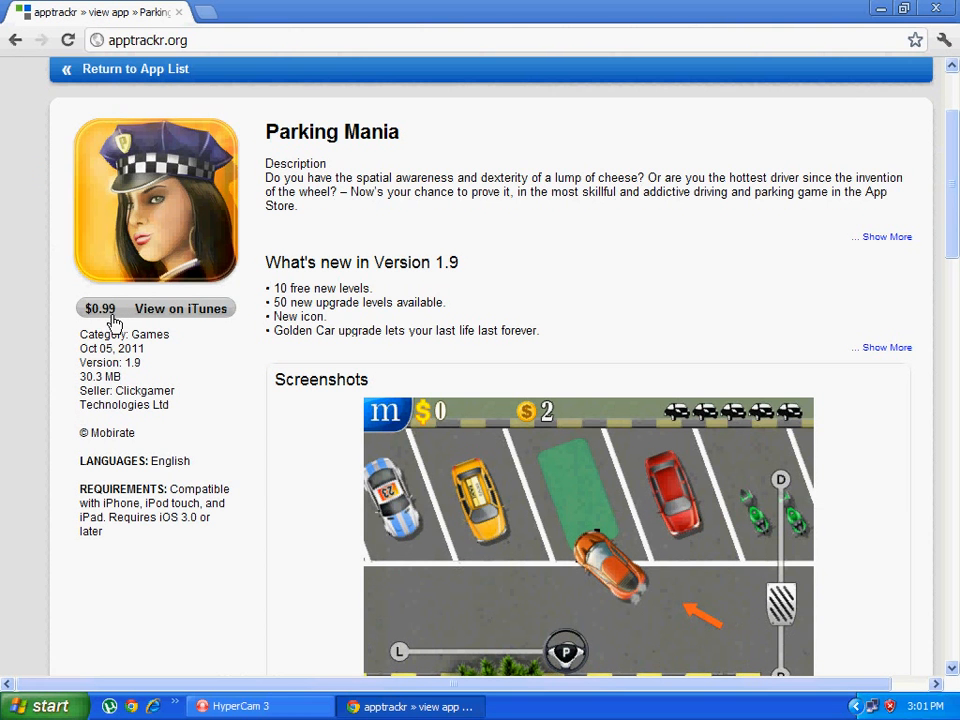
pyautogui.moveTo(185, 343)
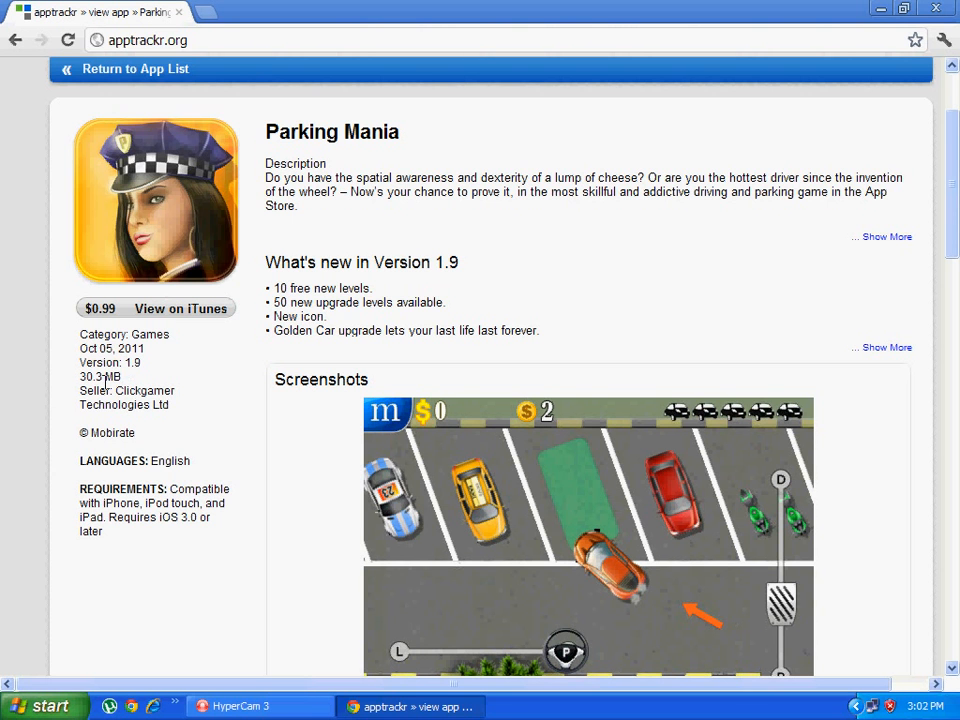
pyautogui.moveTo(142, 490)
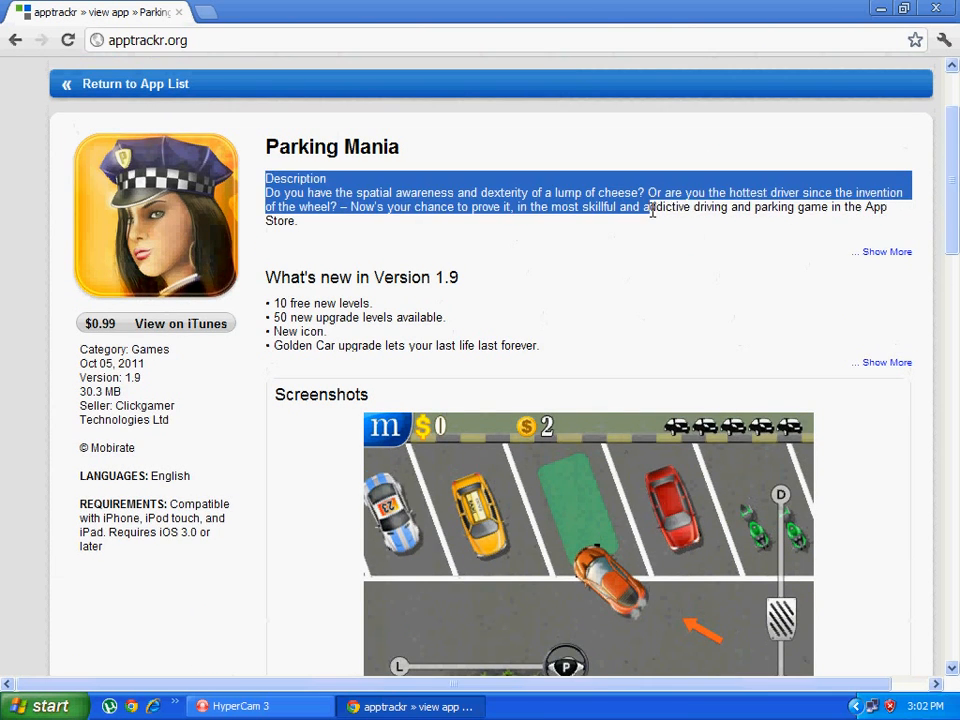
# Step: Browse Parking Mania screenshots and follow the version 1.9 mediafire.com download link
pyautogui.scroll(-3)
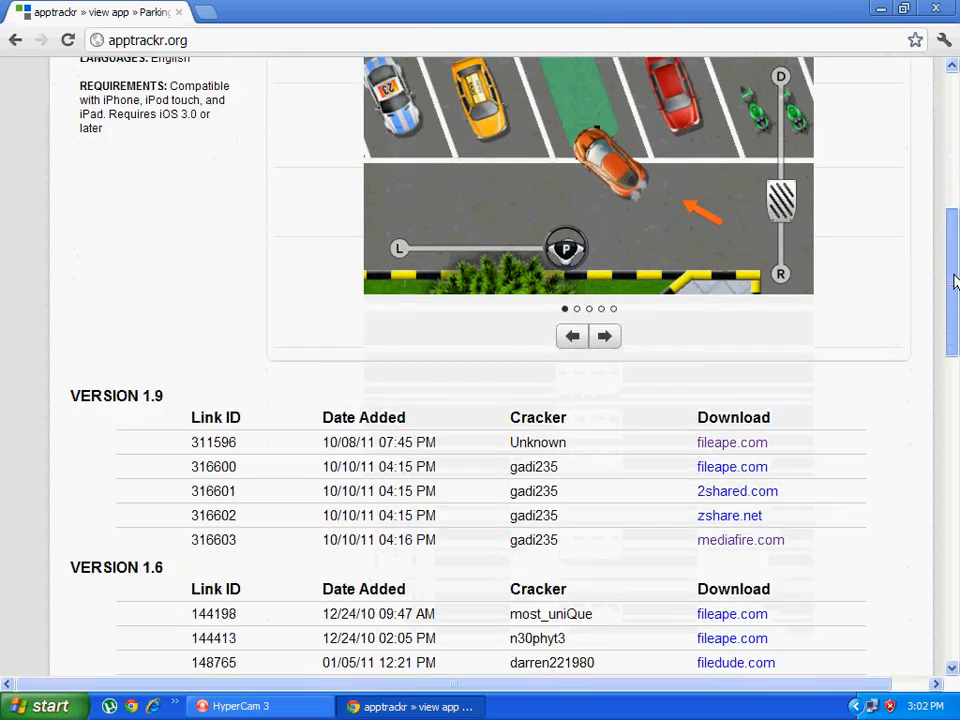
pyautogui.scroll(3)
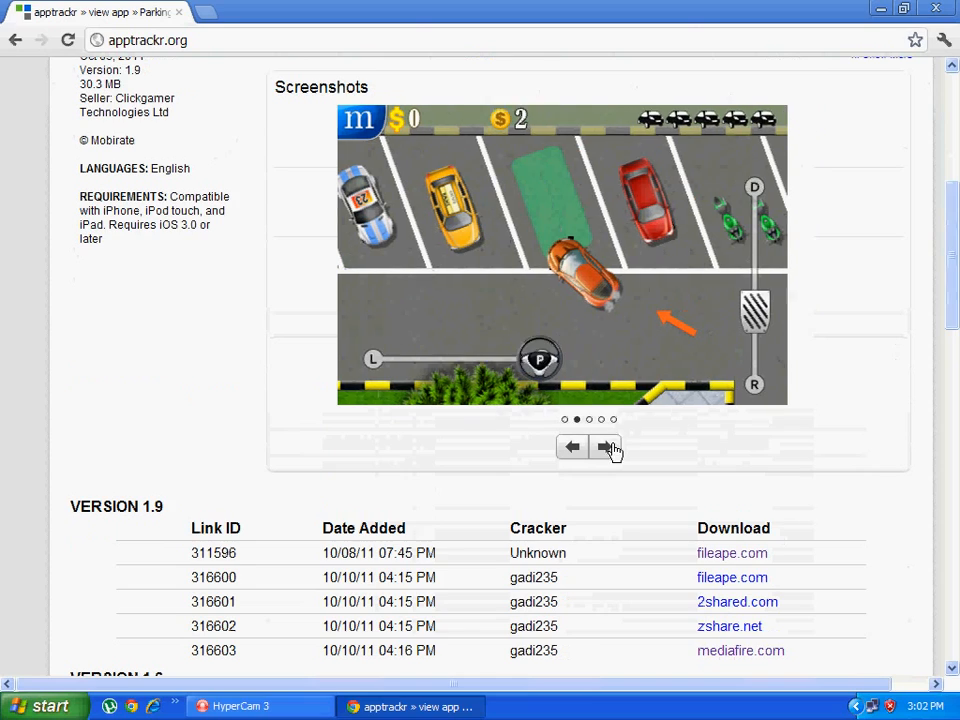
pyautogui.click(606, 446)
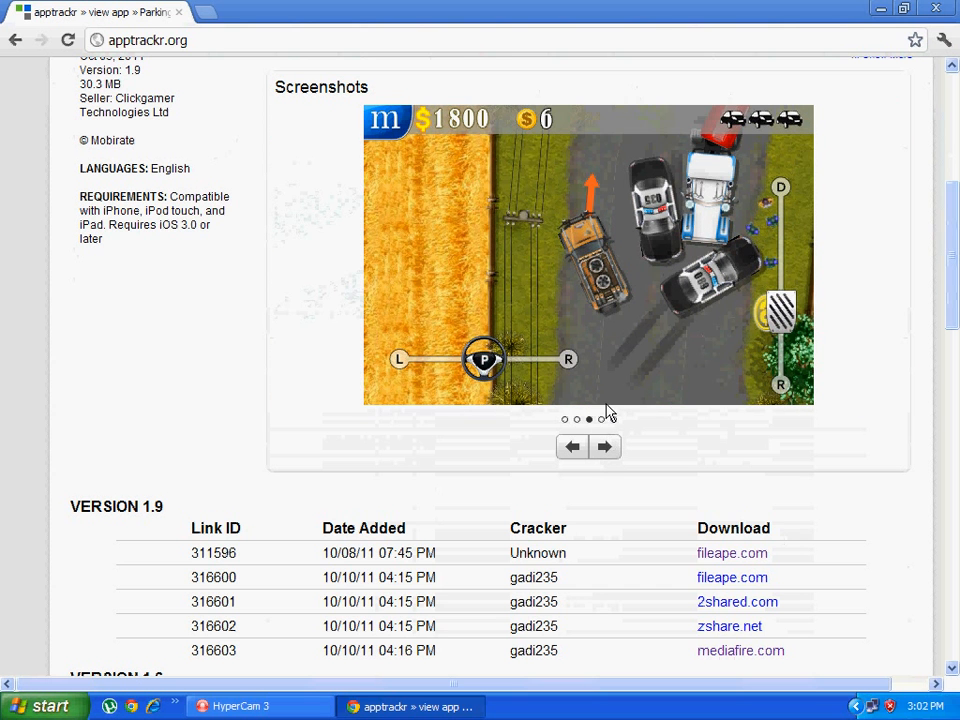
pyautogui.click(605, 447)
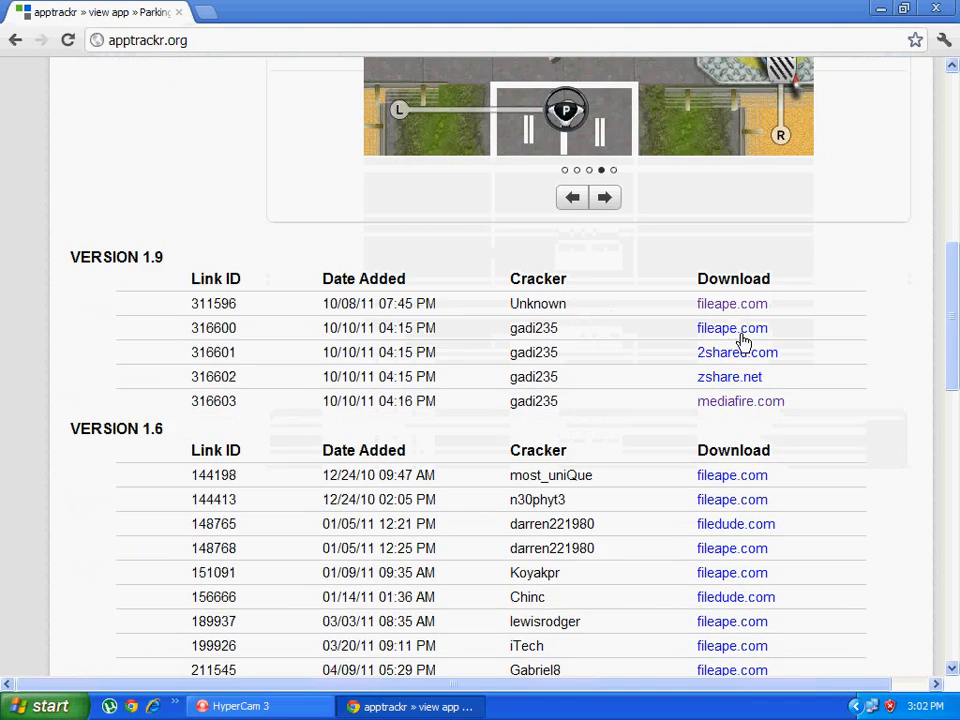
pyautogui.moveTo(185, 445)
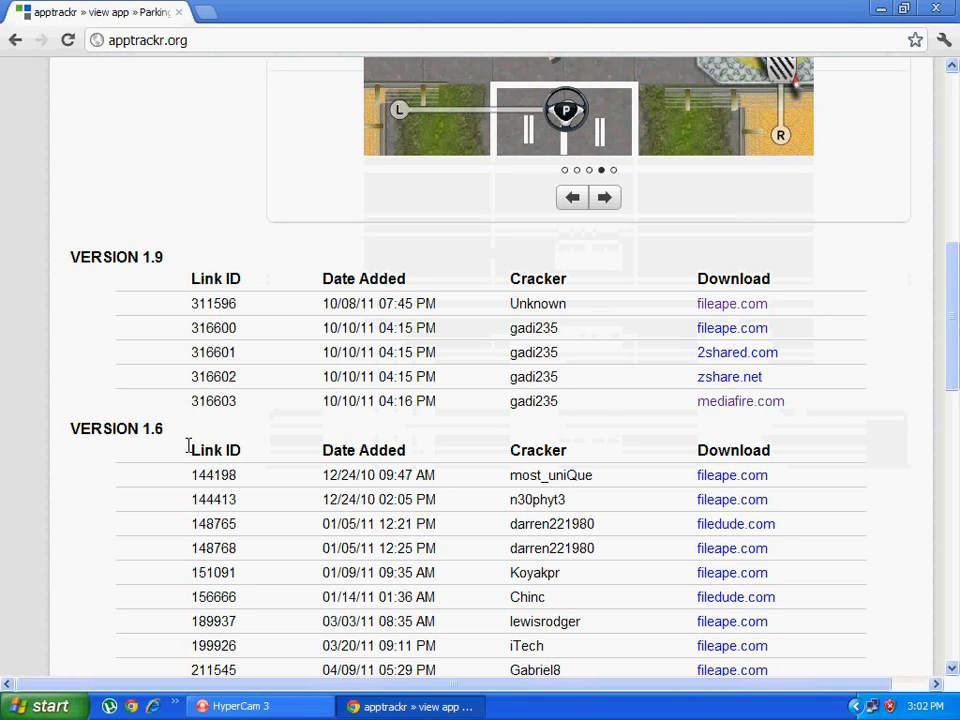
pyautogui.moveTo(745, 410)
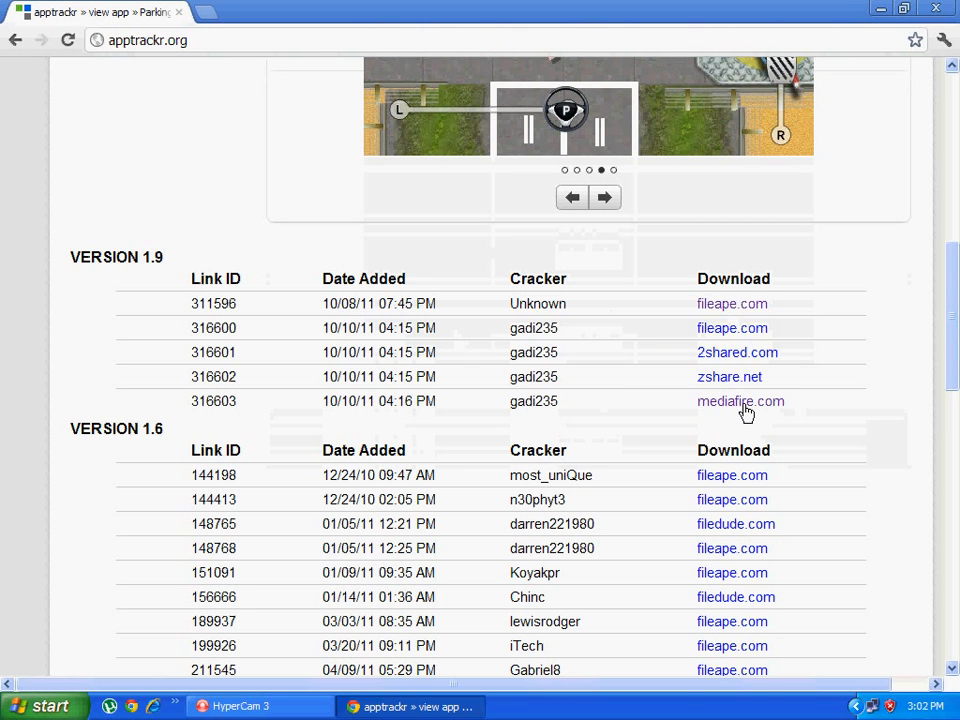
pyautogui.click(740, 401)
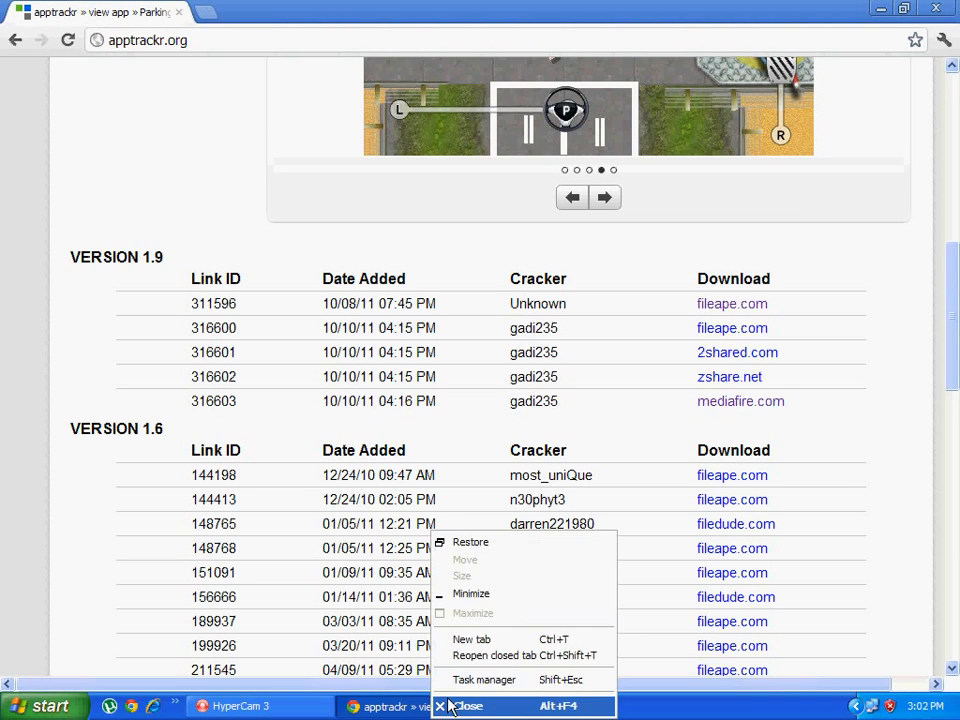
# Step: Close the browser window and open My Computer
pyautogui.click(466, 706)
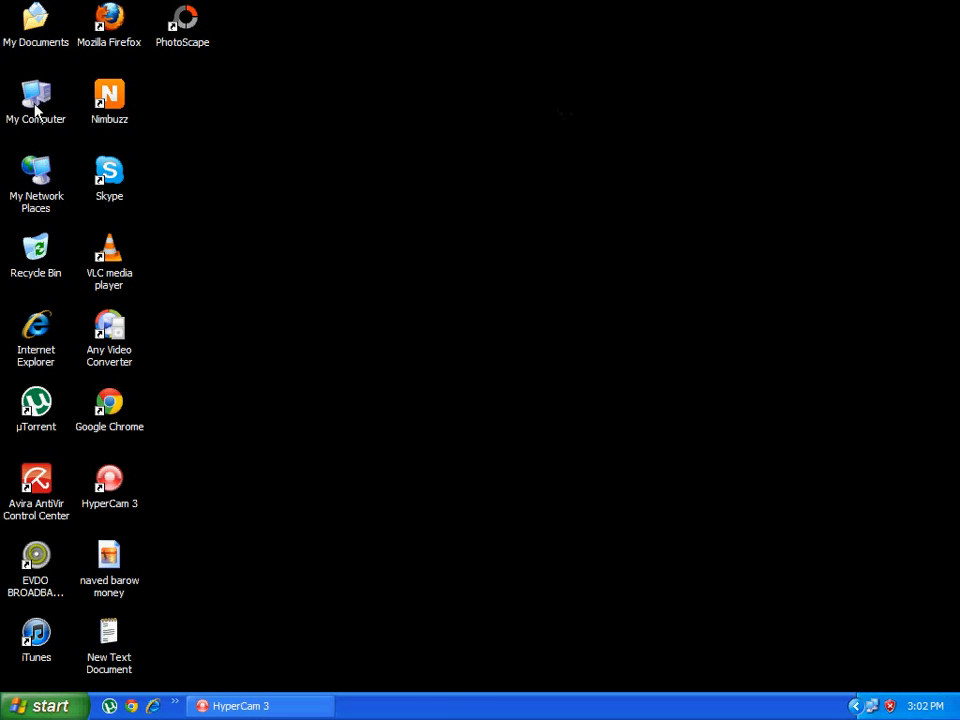
pyautogui.doubleClick(36, 95)
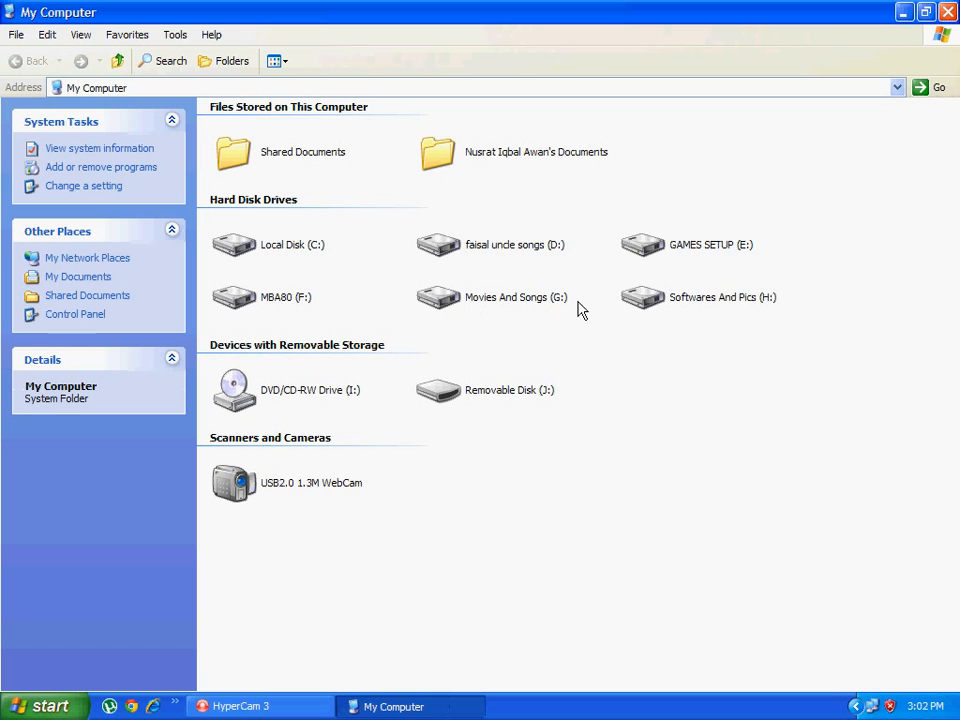
pyautogui.moveTo(528, 305)
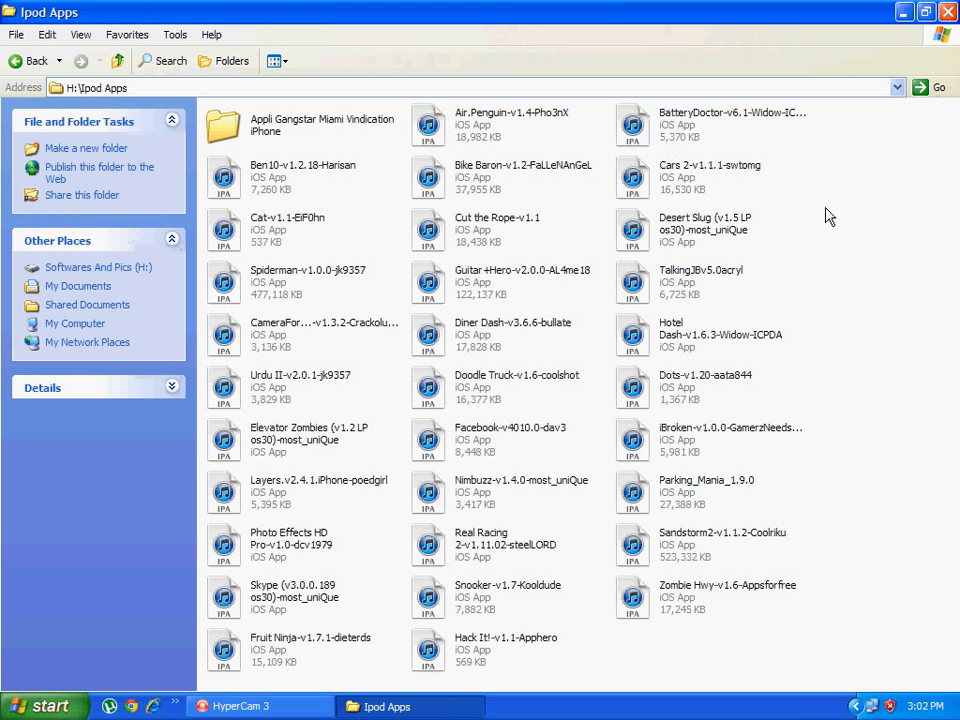
pyautogui.moveTo(668, 492)
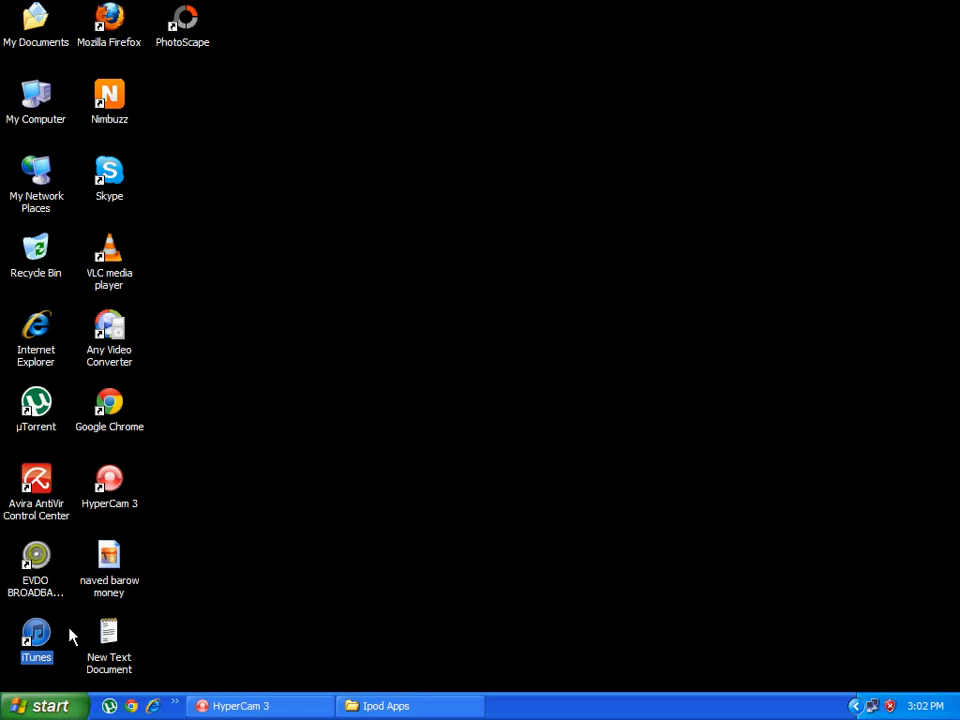
pyautogui.moveTo(480, 596)
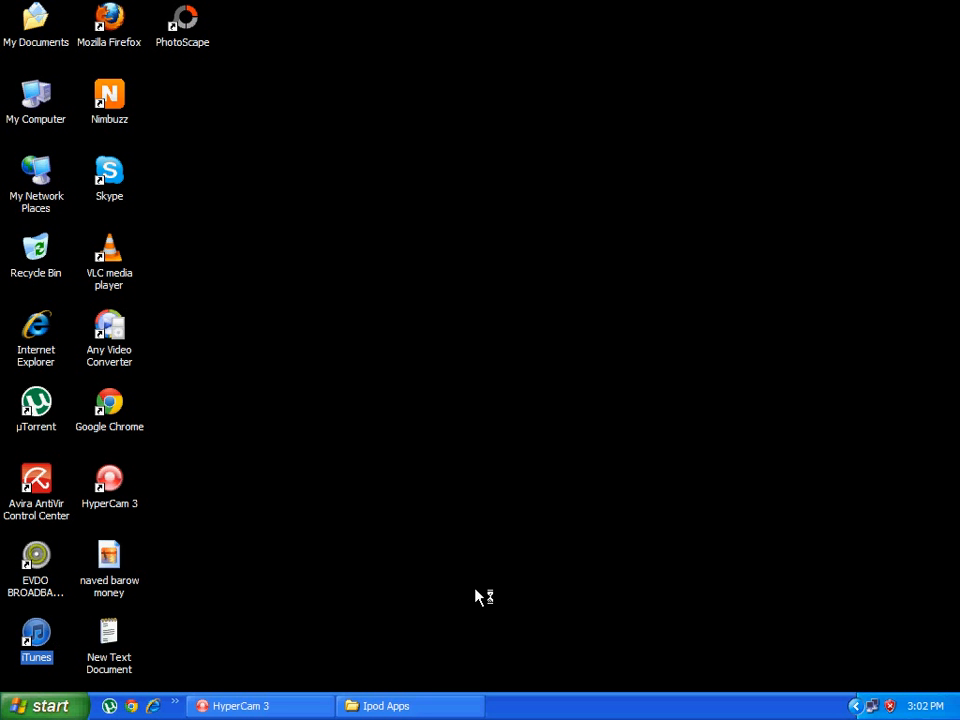
pyautogui.moveTo(452, 490)
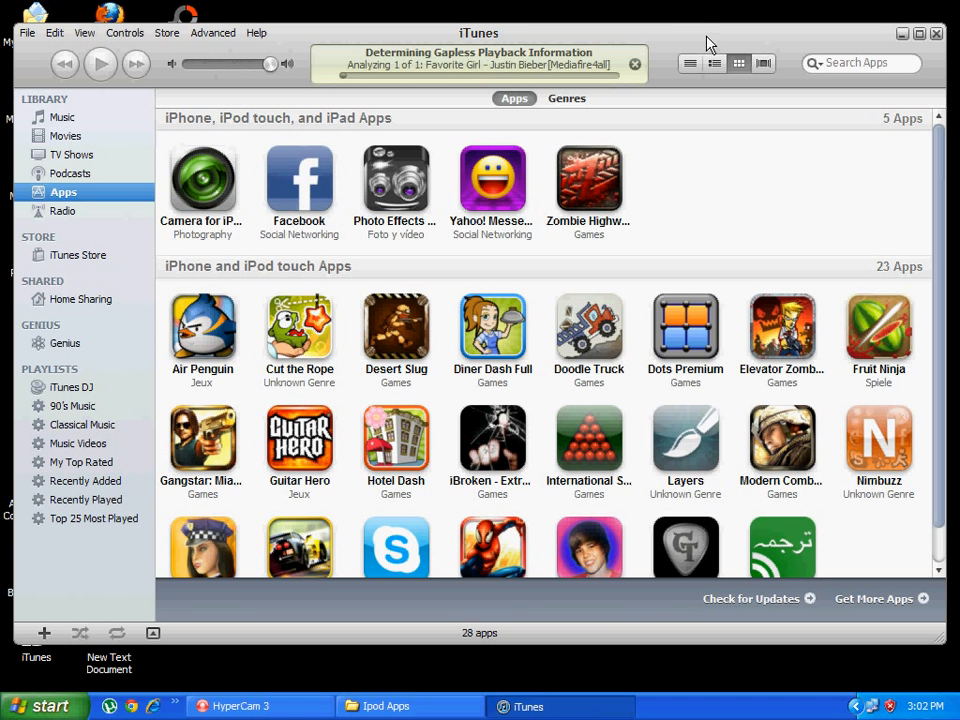
# Step: Switch back to the Ipod Apps folder from the taskbar
pyautogui.click(385, 706)
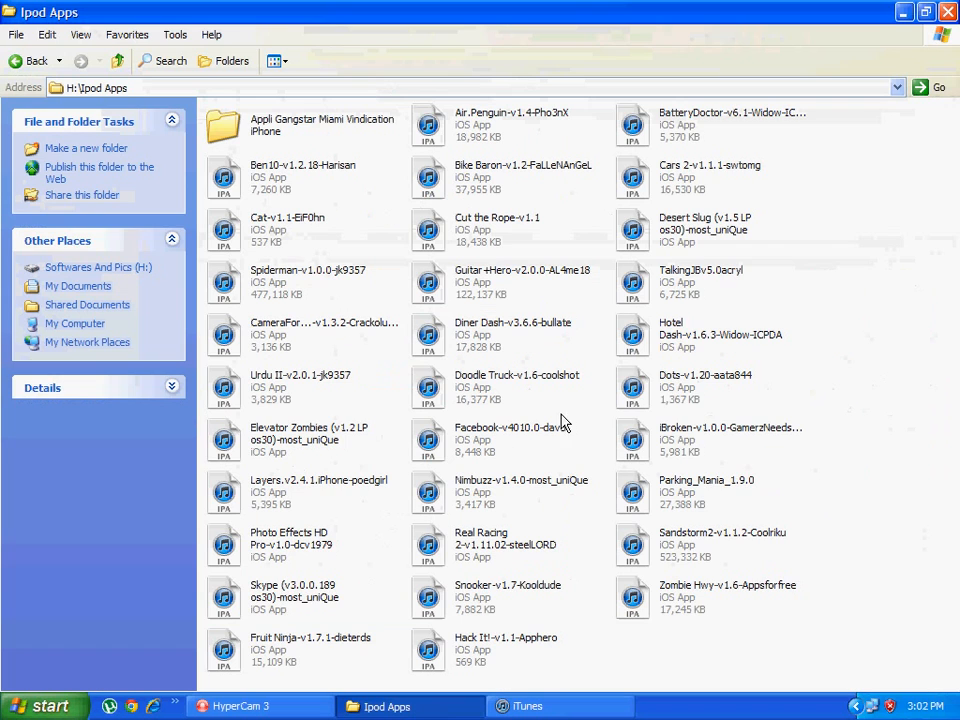
# Step: Select Parking_Mania_1.9.0 and bring it onto the iTunes Apps library window
pyautogui.click(706, 491)
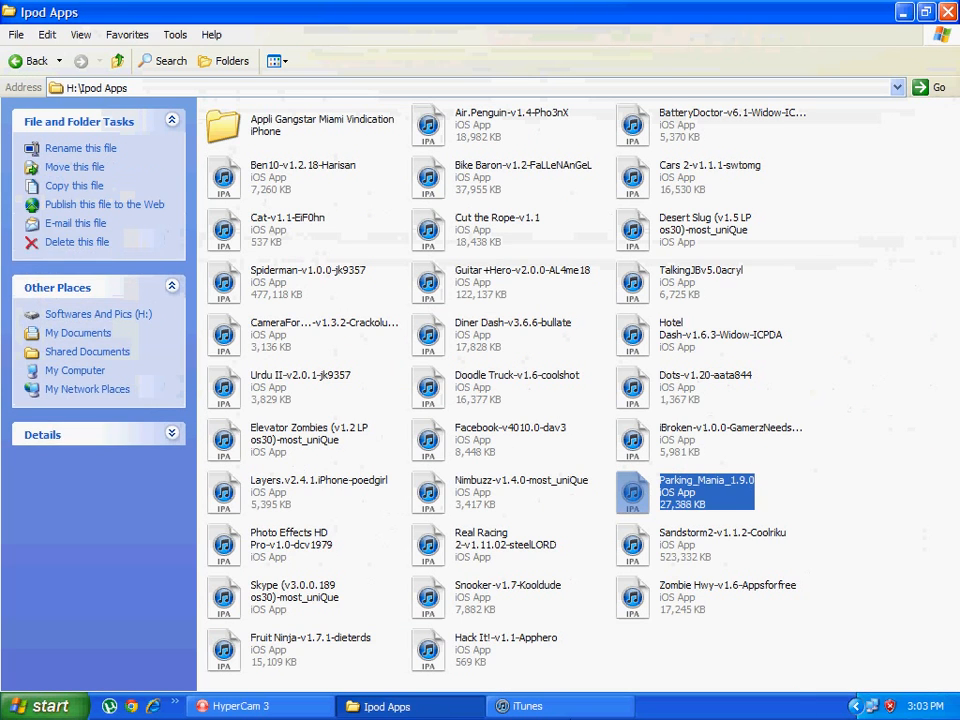
pyautogui.click(527, 706)
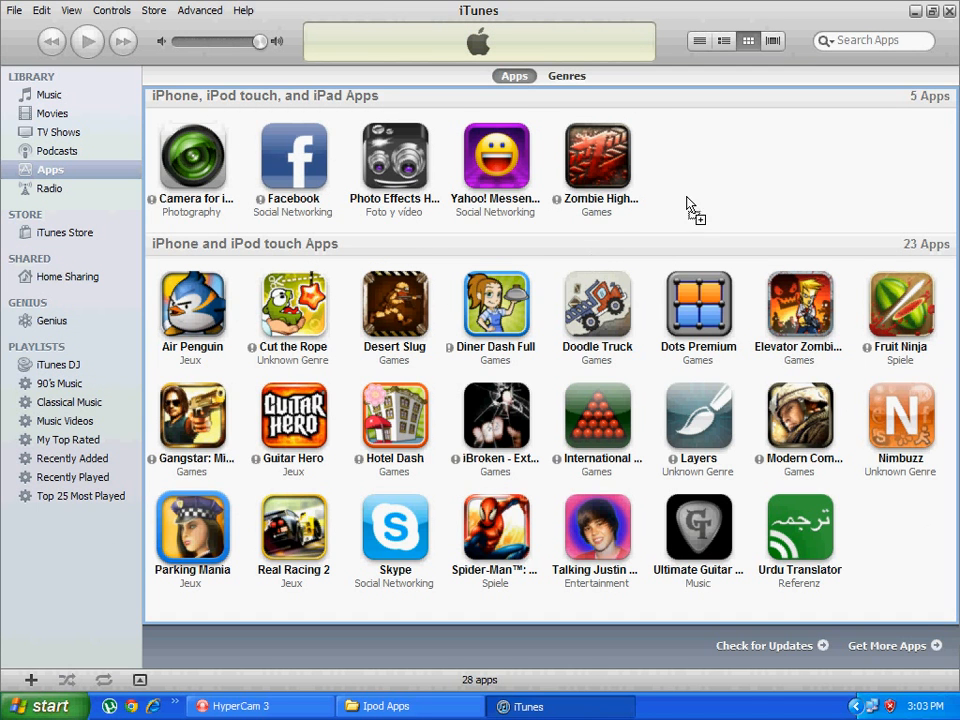
pyautogui.moveTo(210, 540)
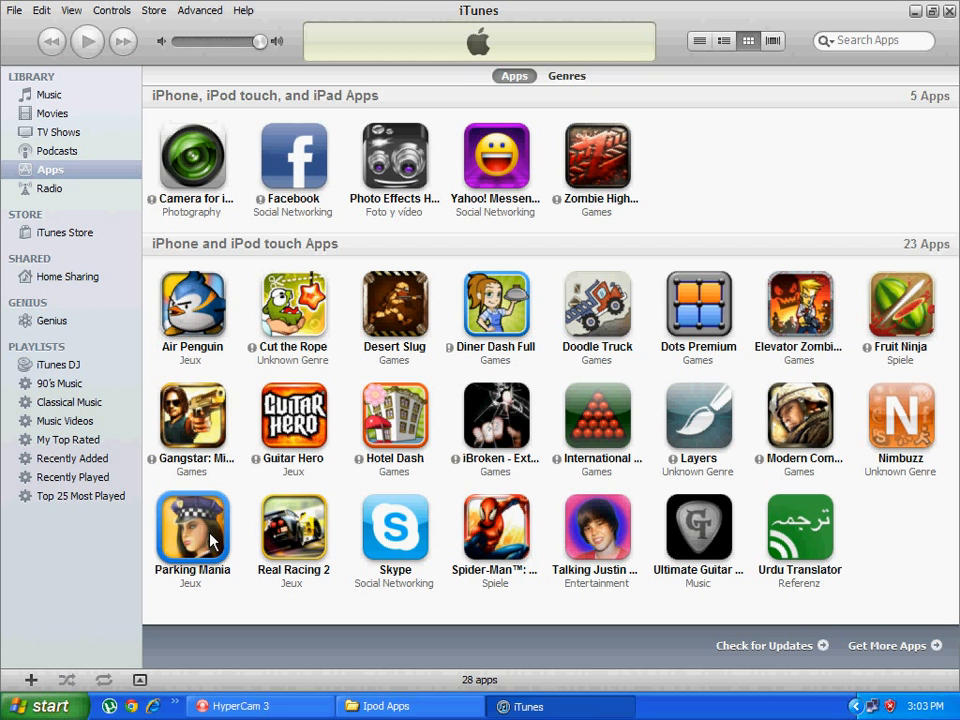
pyautogui.moveTo(180, 515)
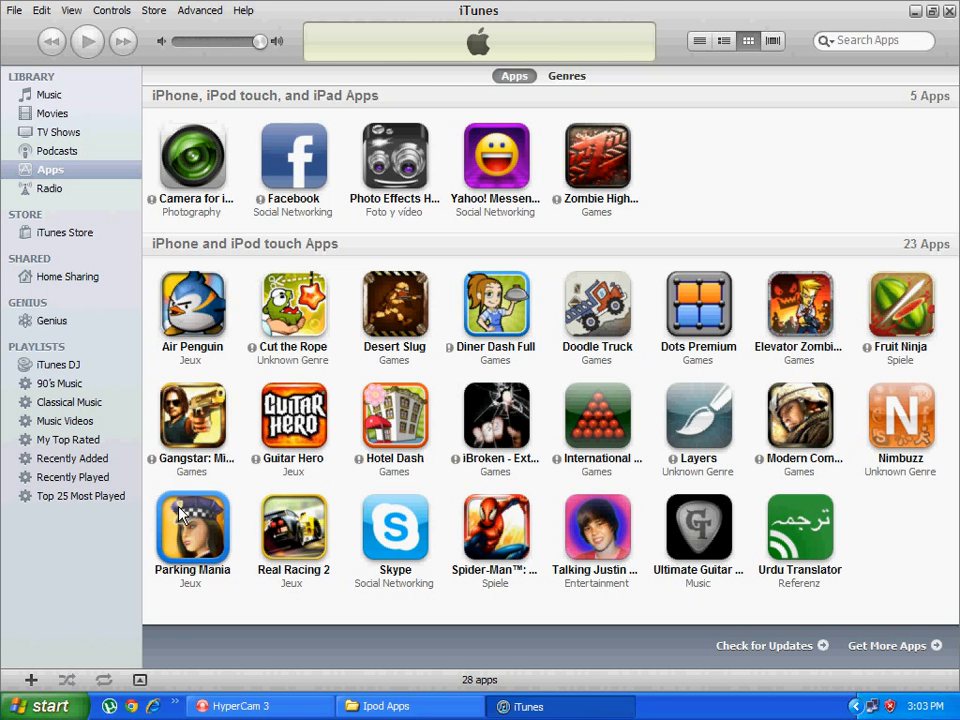
pyautogui.moveTo(227, 602)
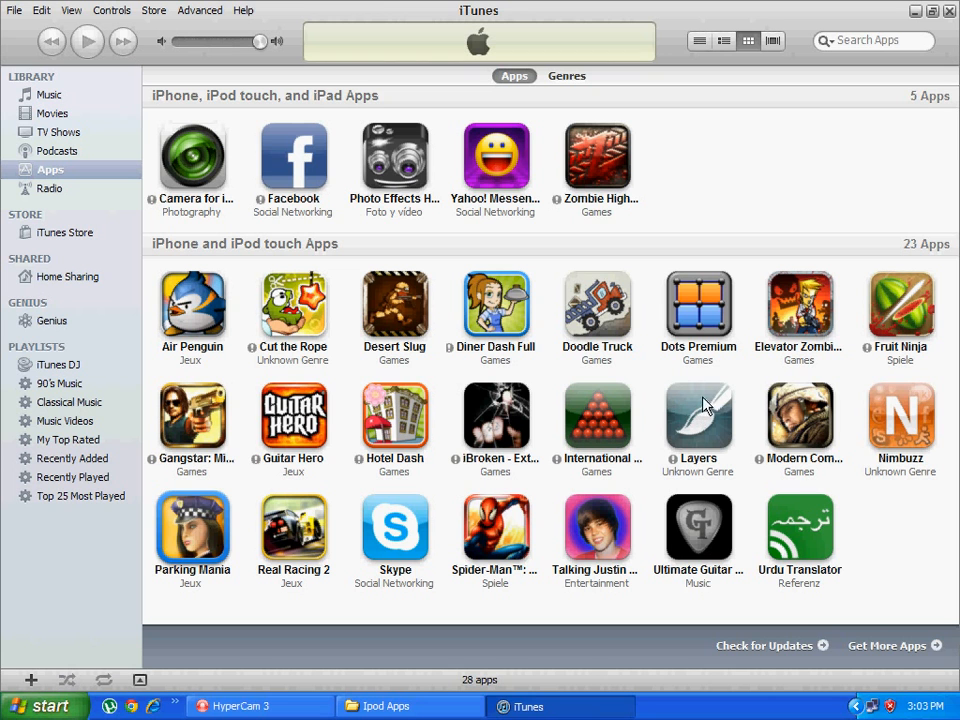
pyautogui.moveTo(628, 320)
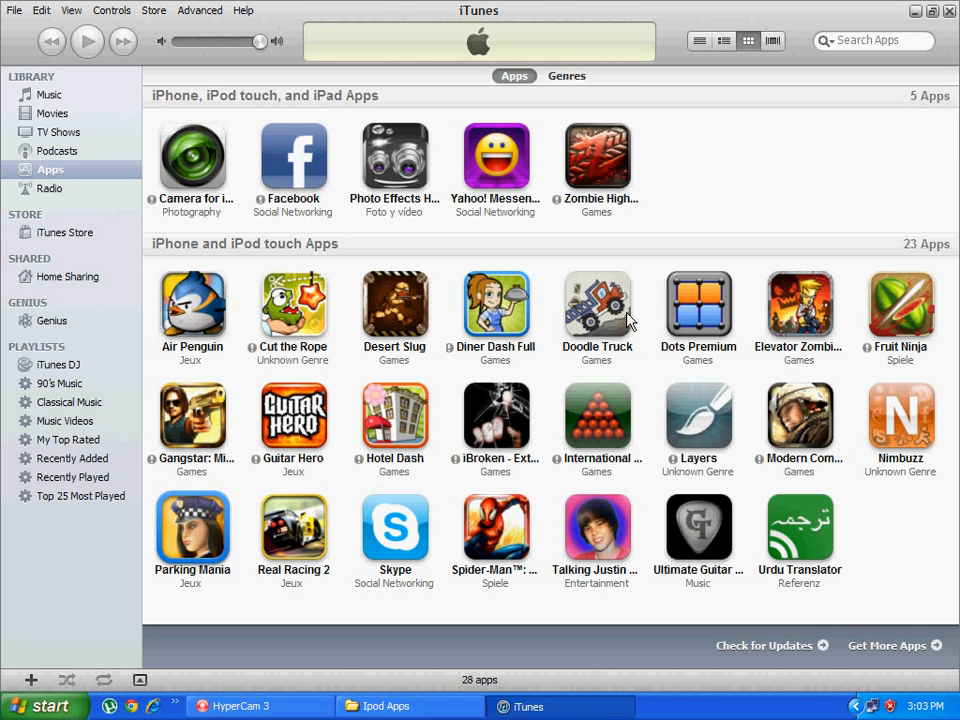
pyautogui.moveTo(546, 375)
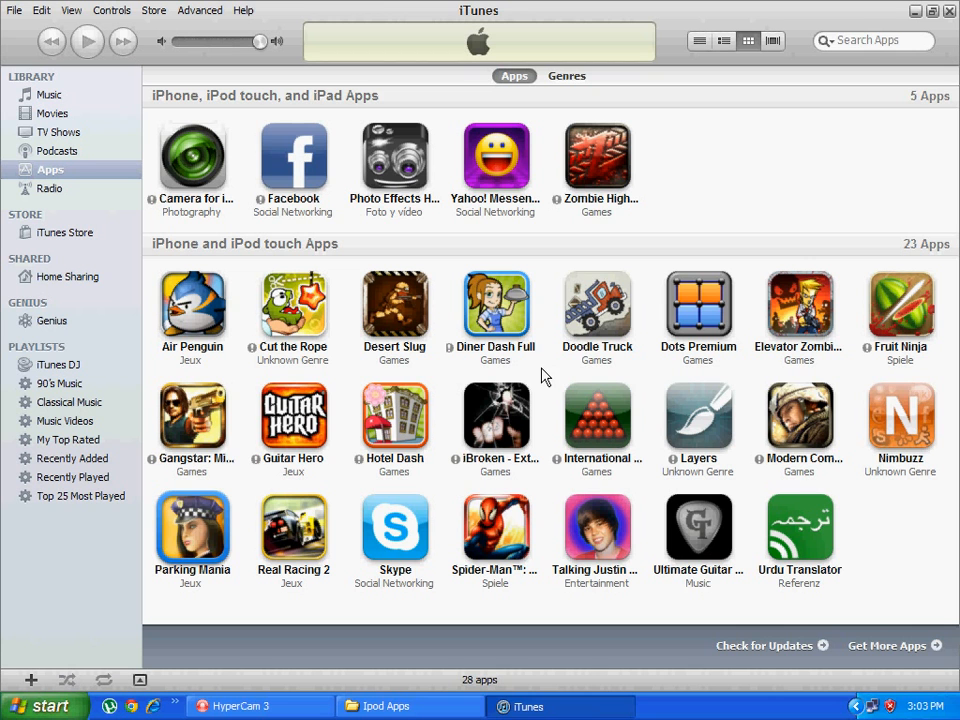
pyautogui.moveTo(576, 592)
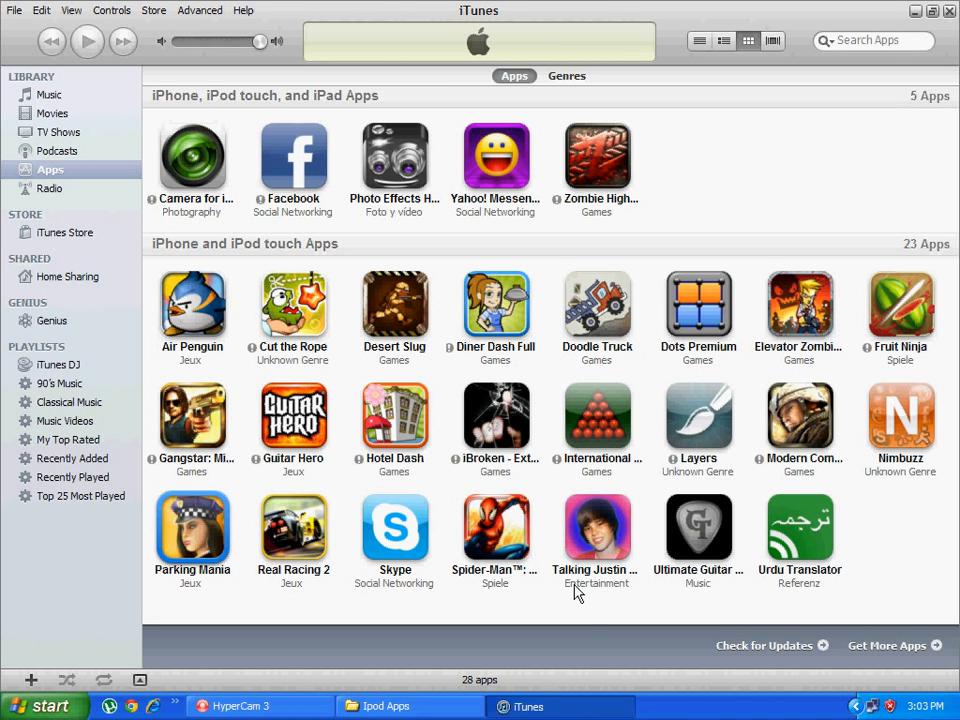
pyautogui.moveTo(657, 685)
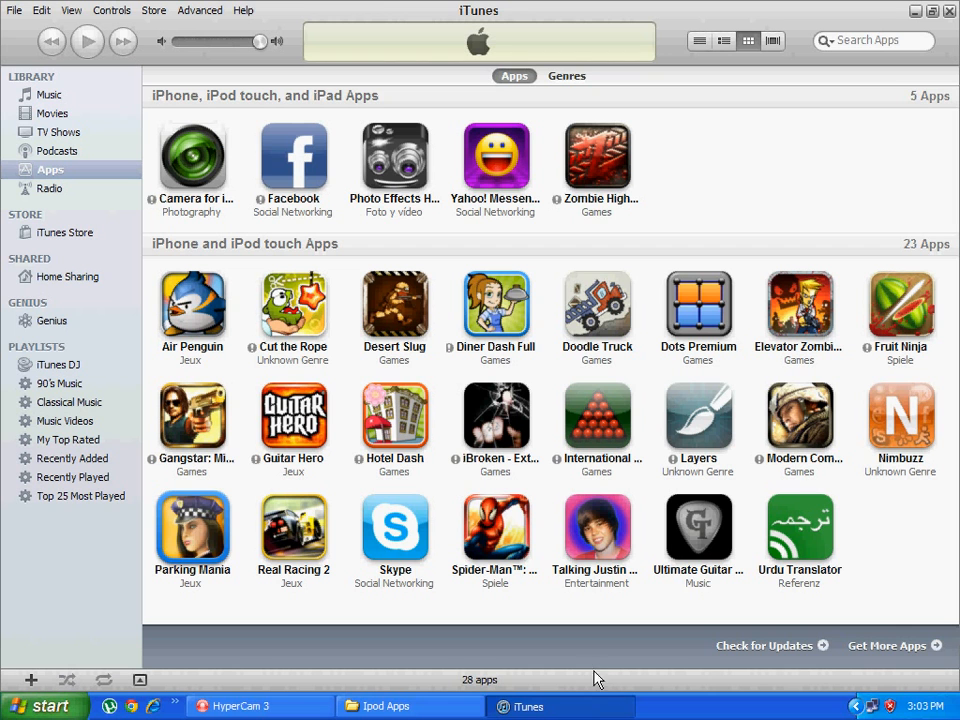
pyautogui.moveTo(600, 588)
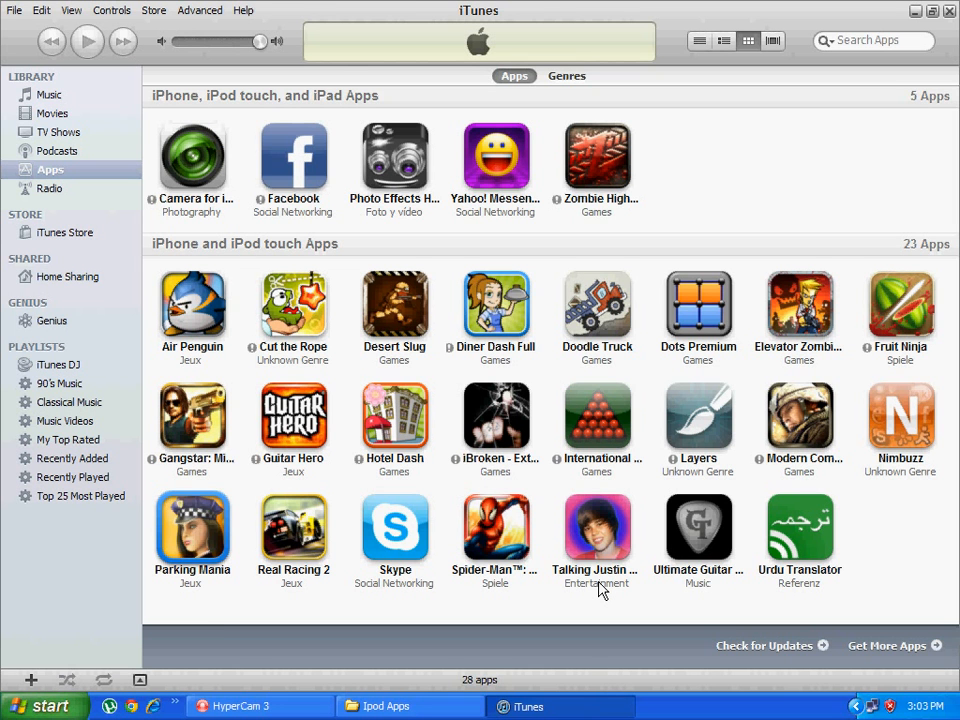